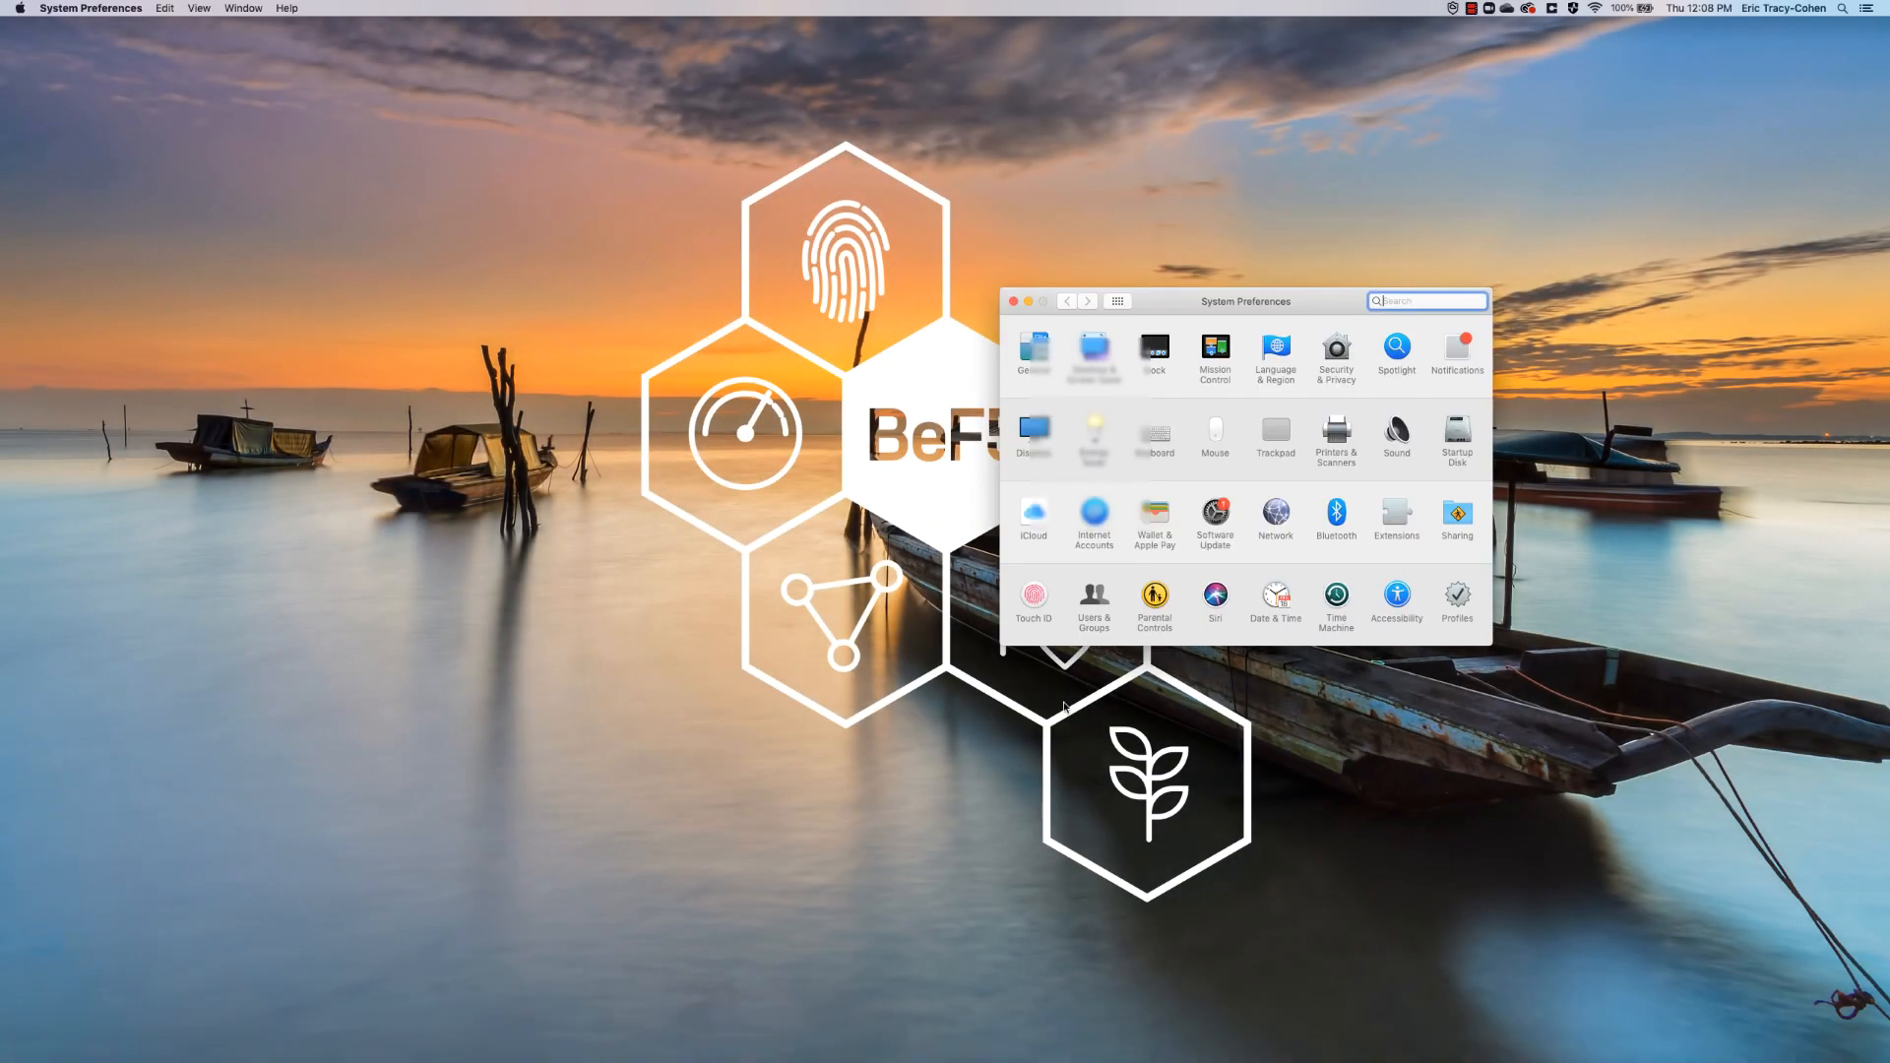
Open the Touch ID pane and start adding a fingerprint, reaching the password prompt
left_click(1033, 594)
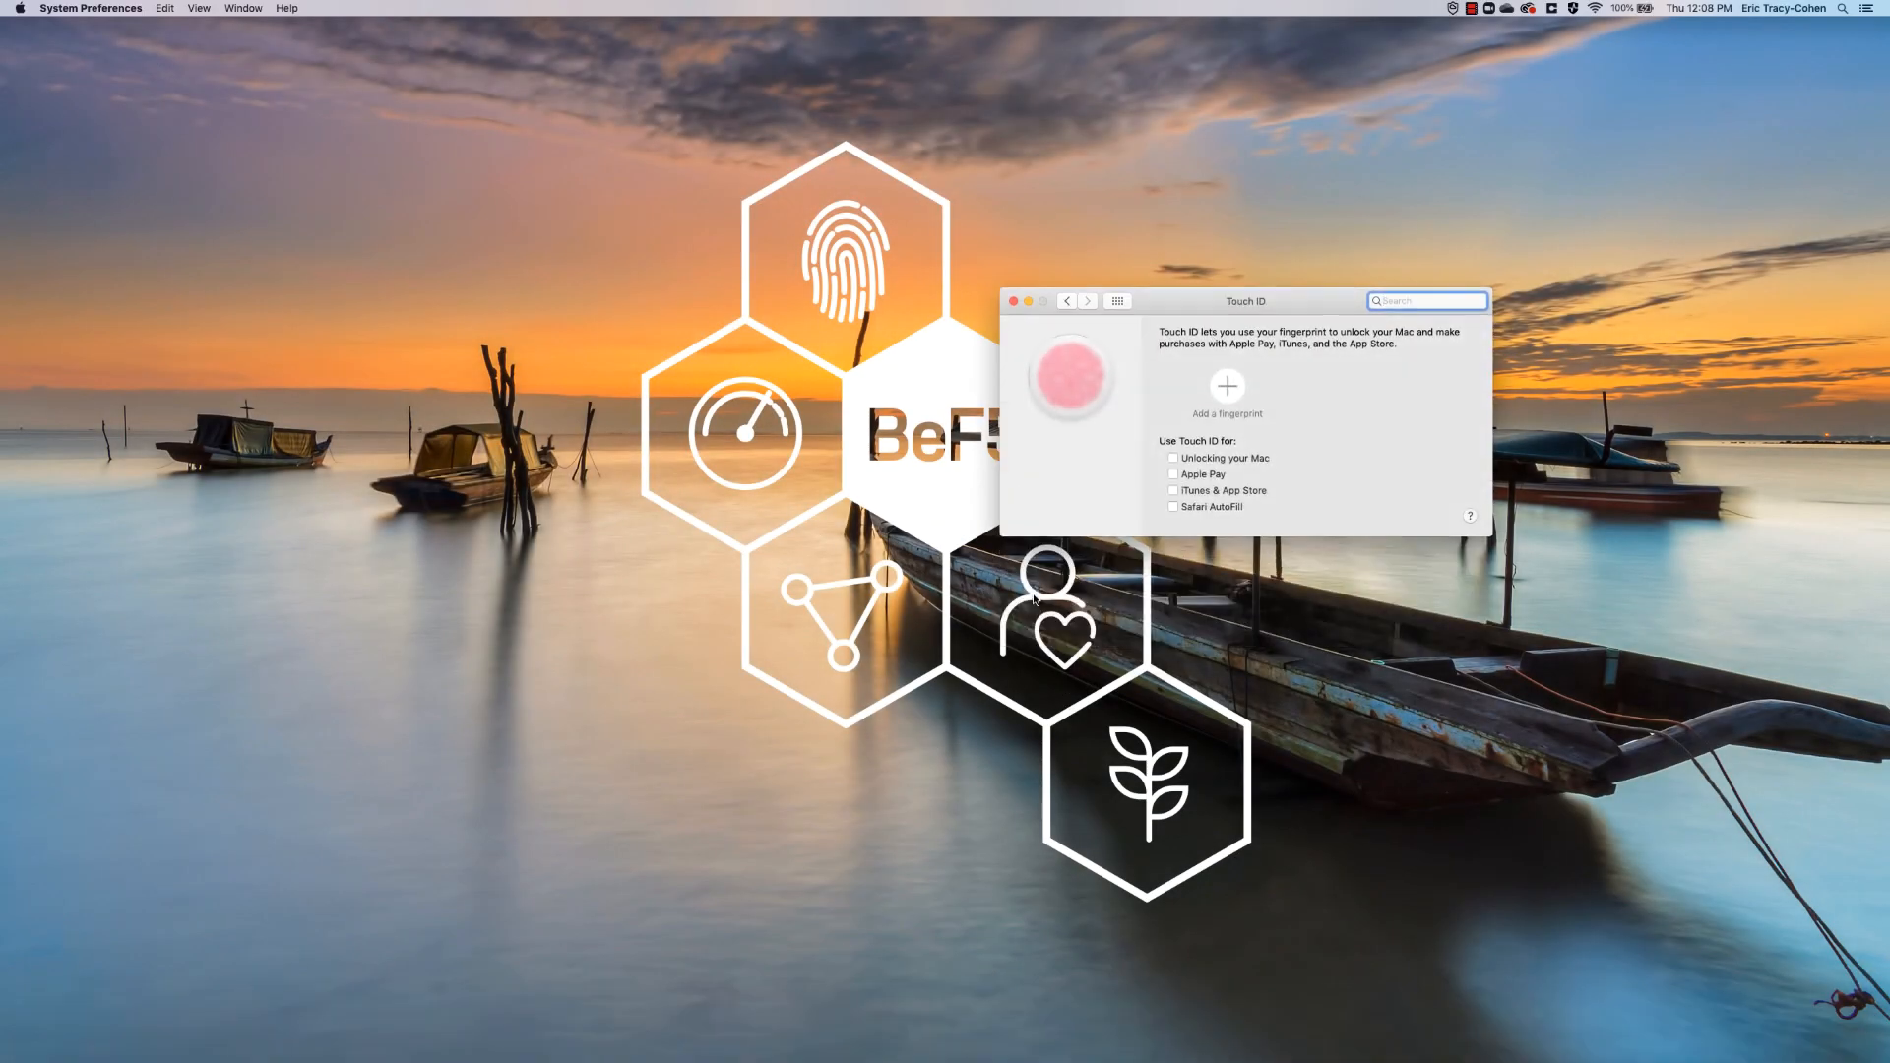
left_click(1227, 386)
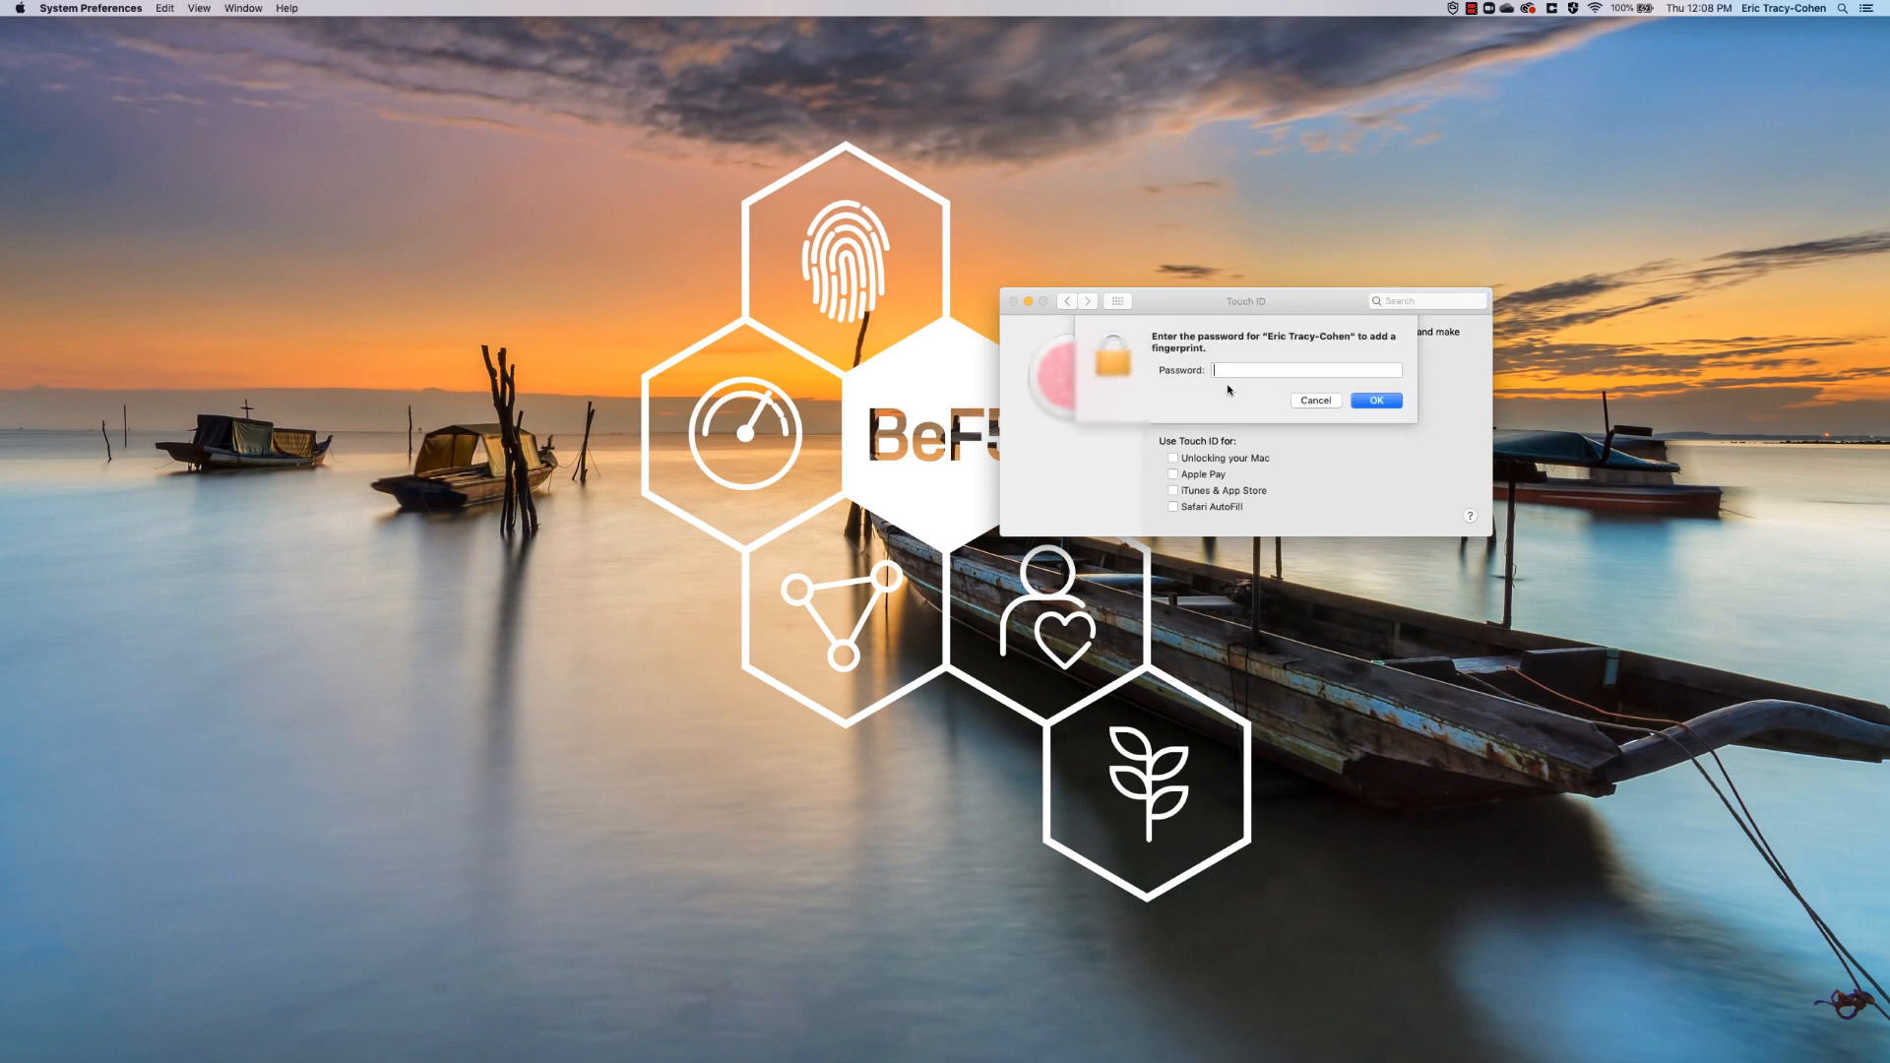
left_click(1376, 400)
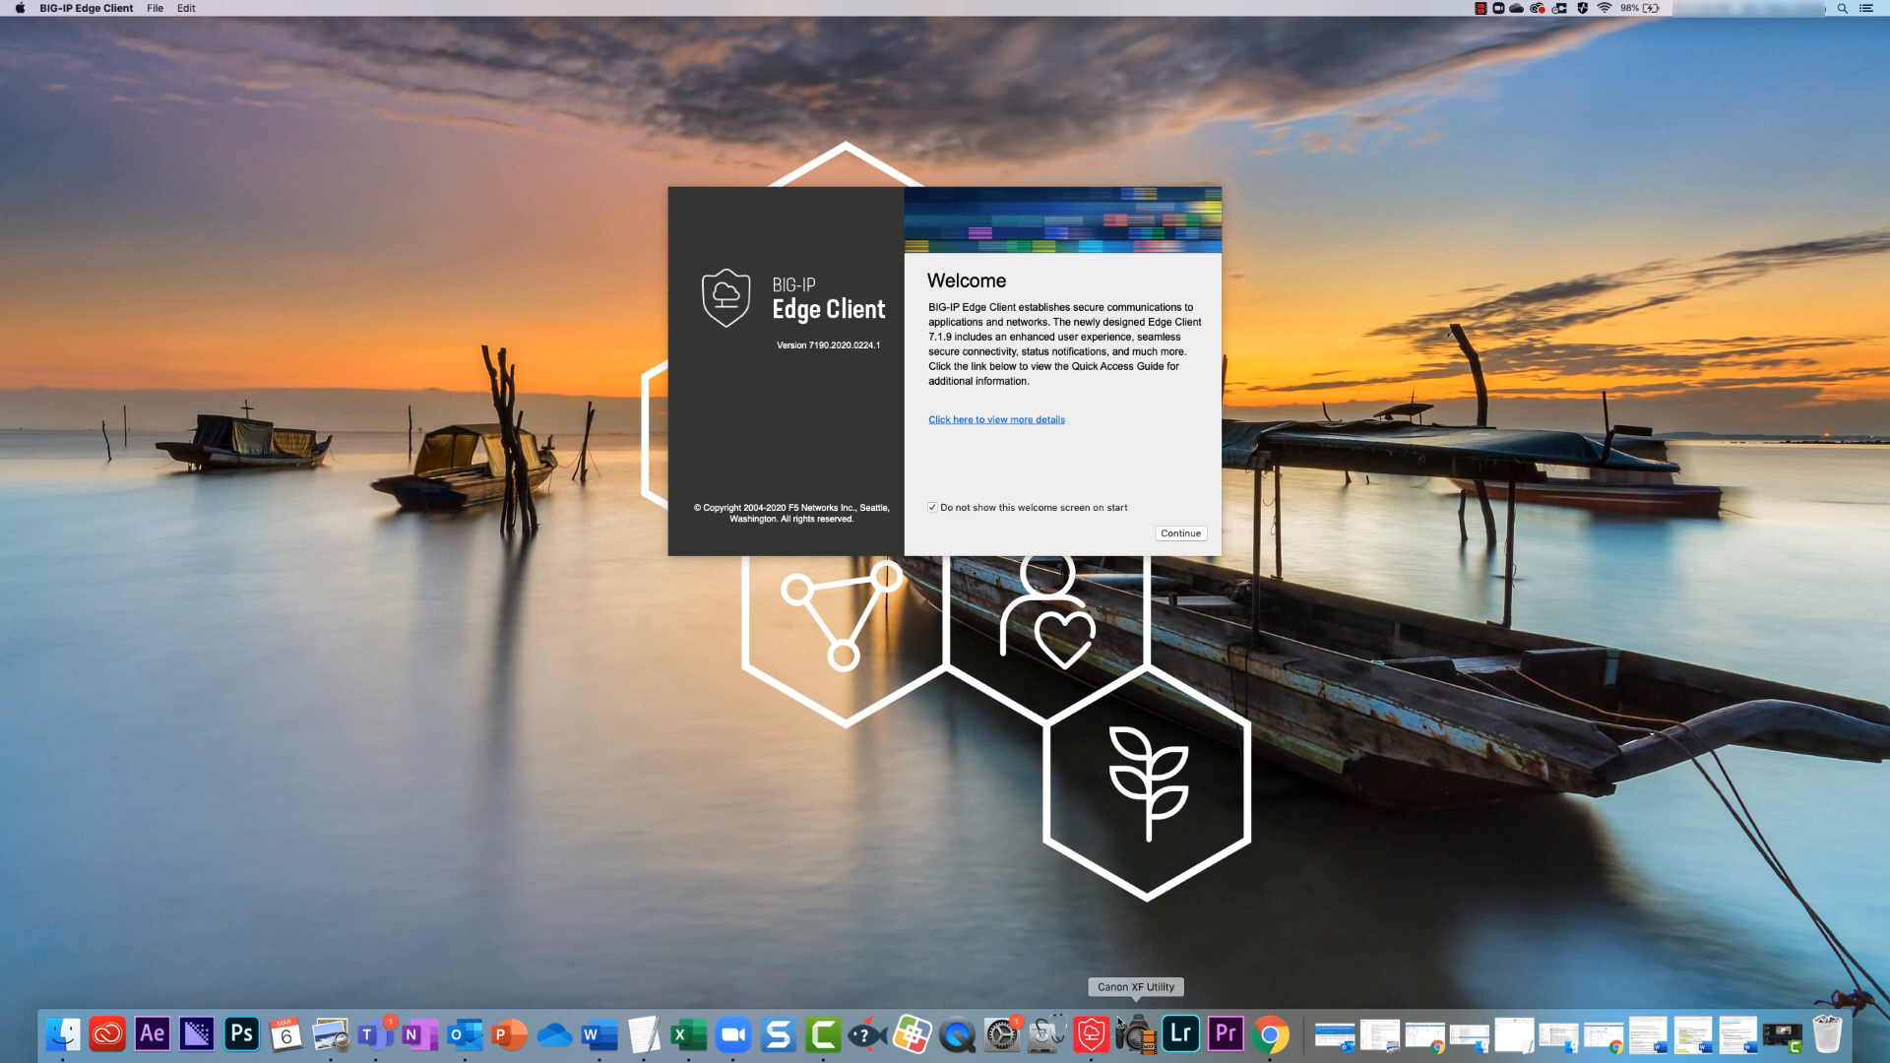
mouse_move(1131, 1033)
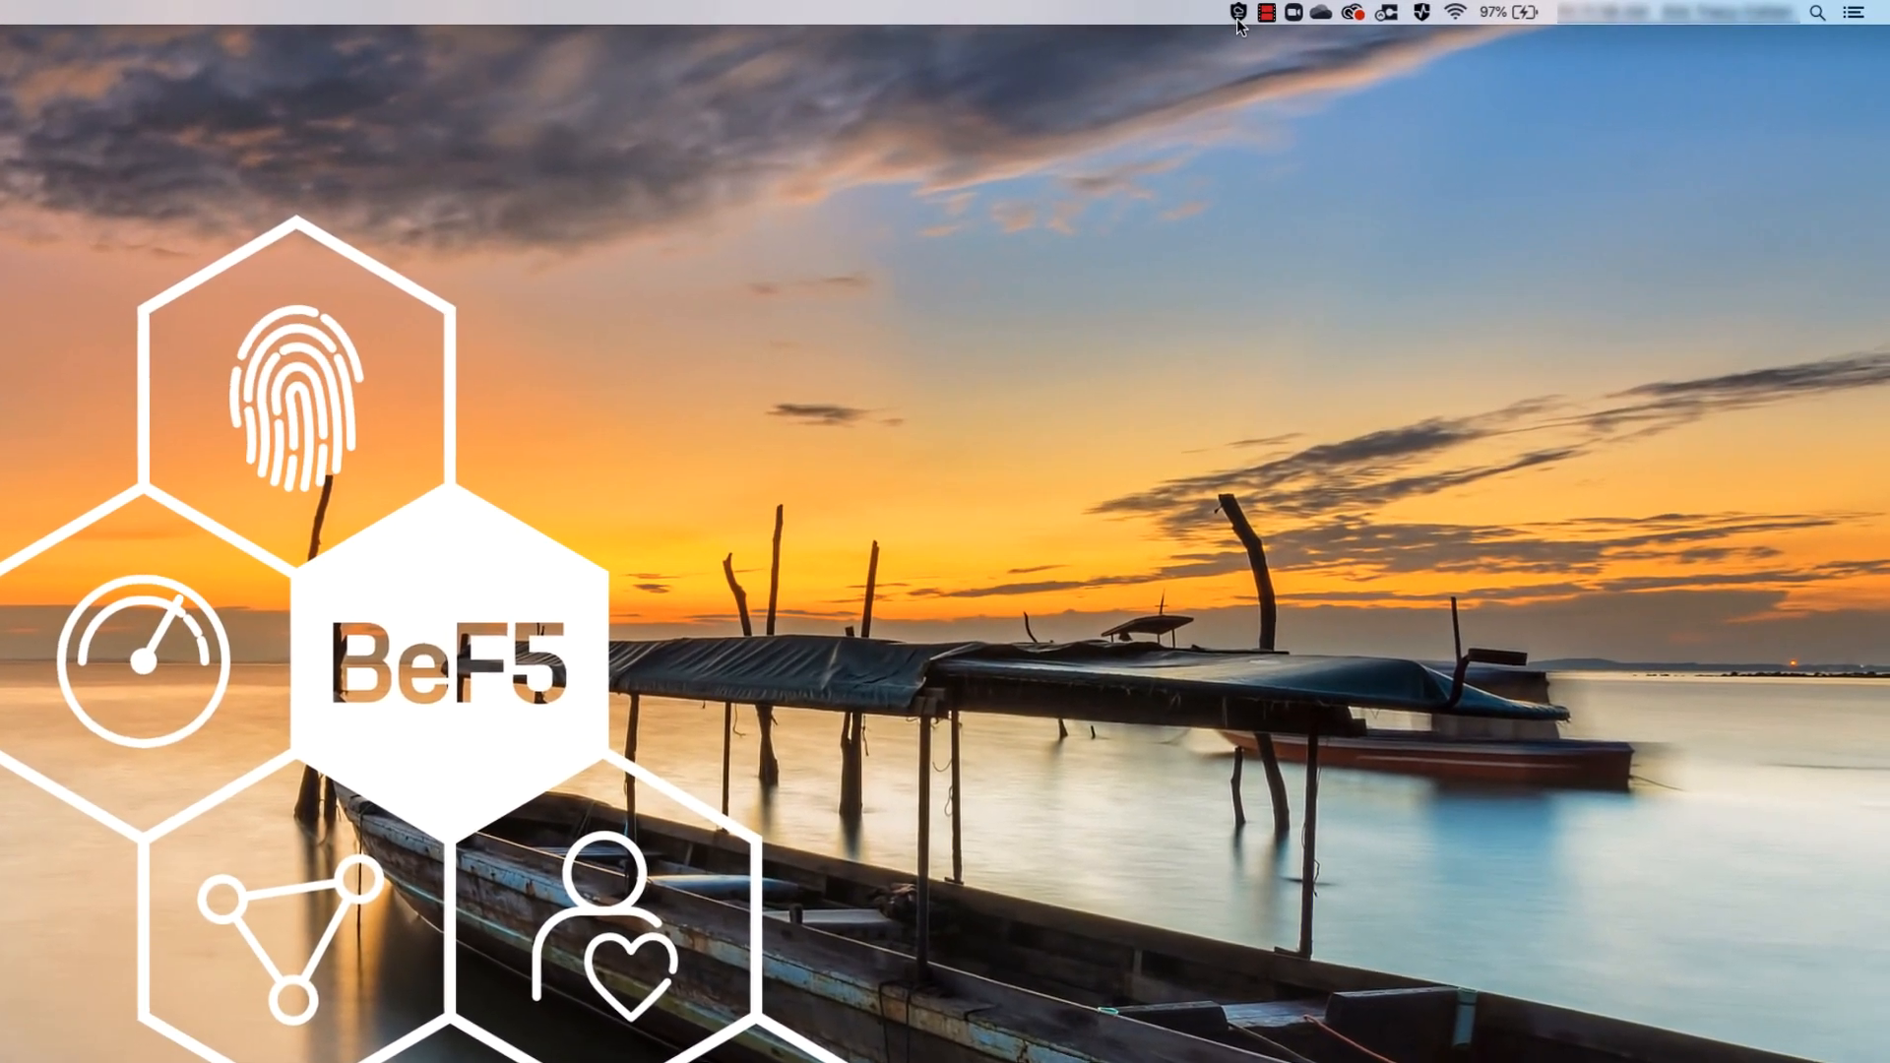
left_click(1236, 14)
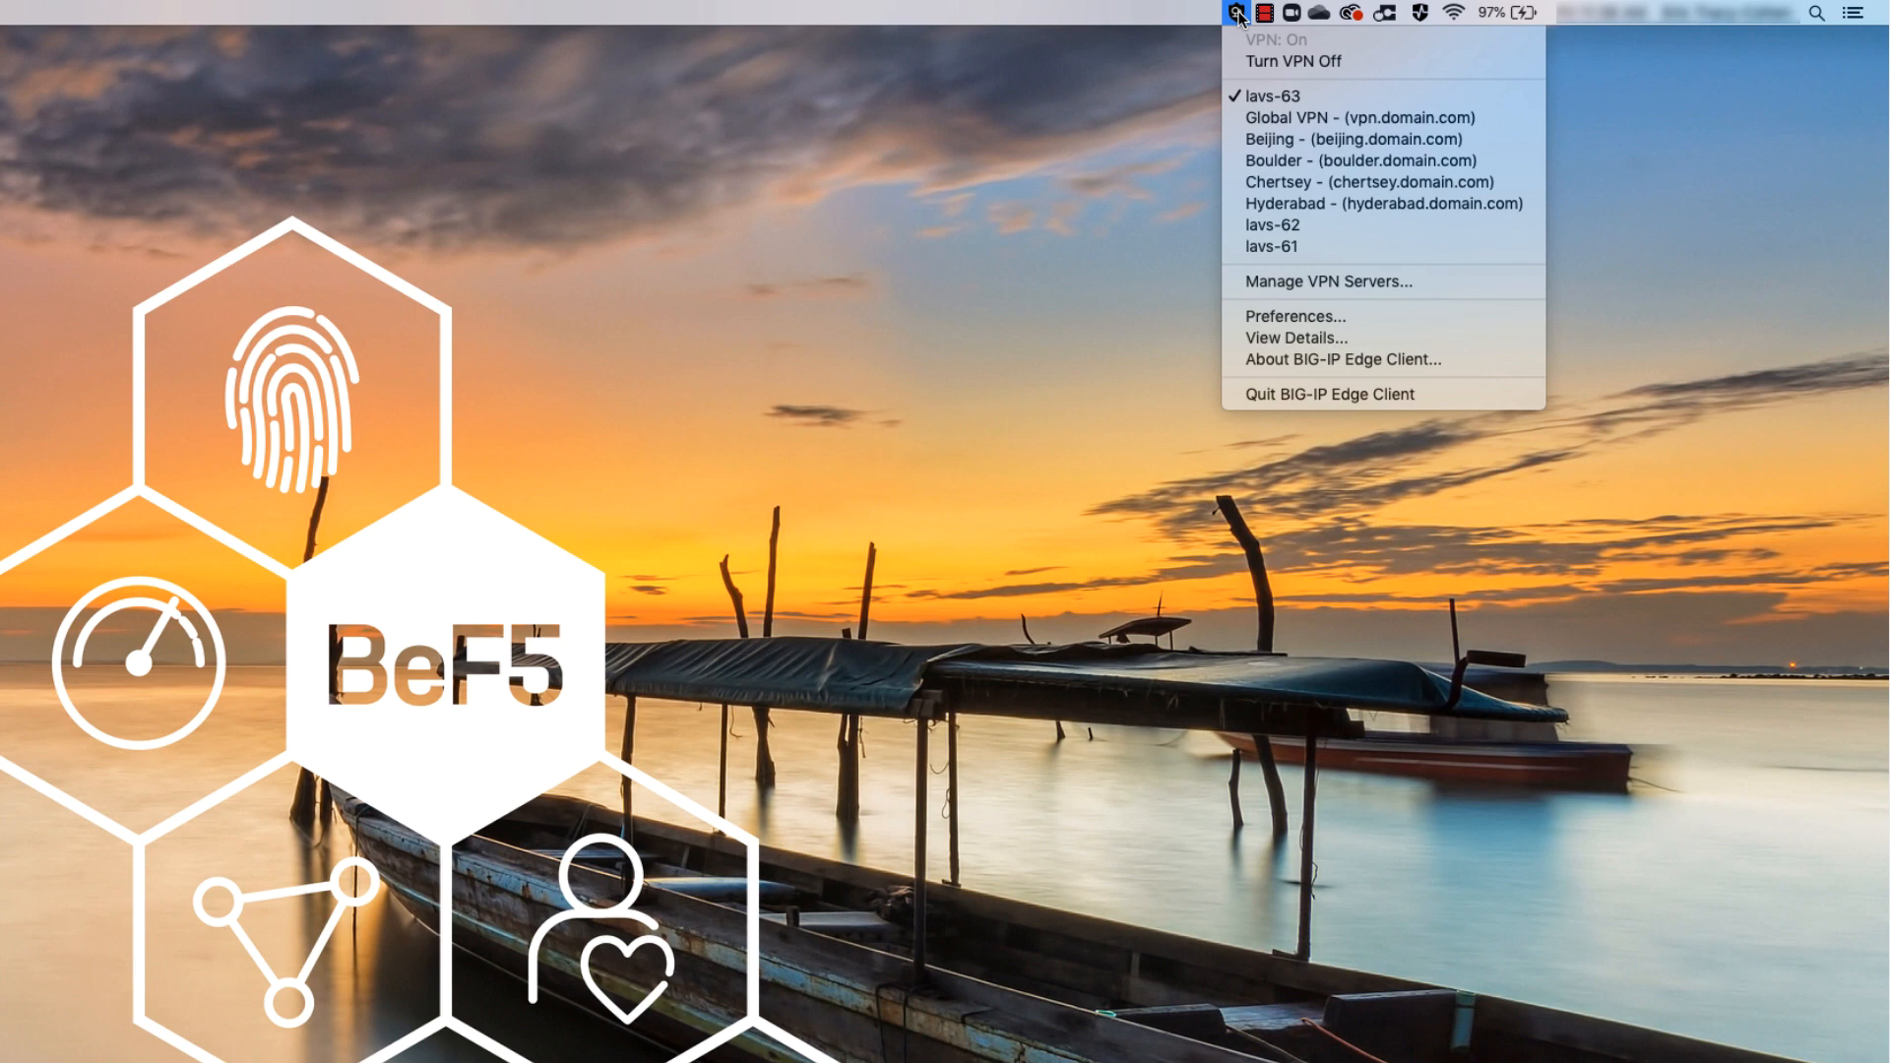
mouse_move(1295, 317)
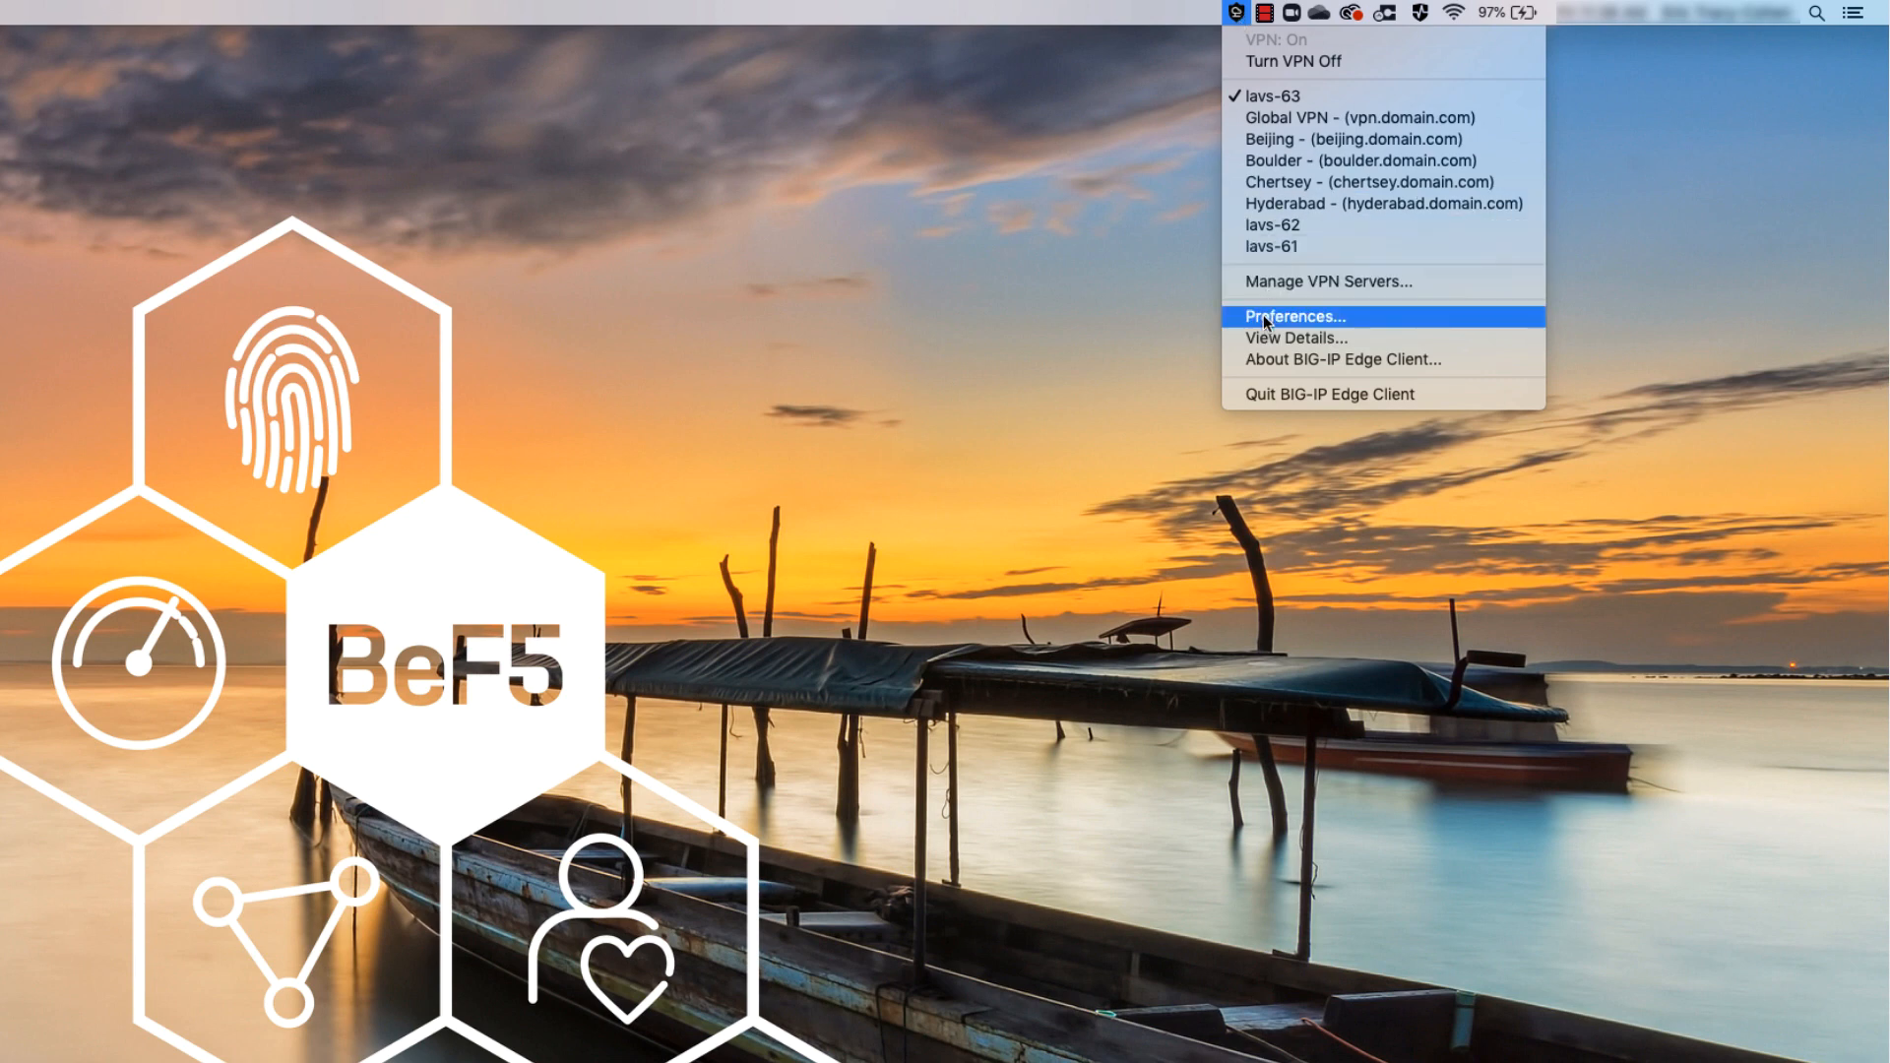
left_click(1295, 316)
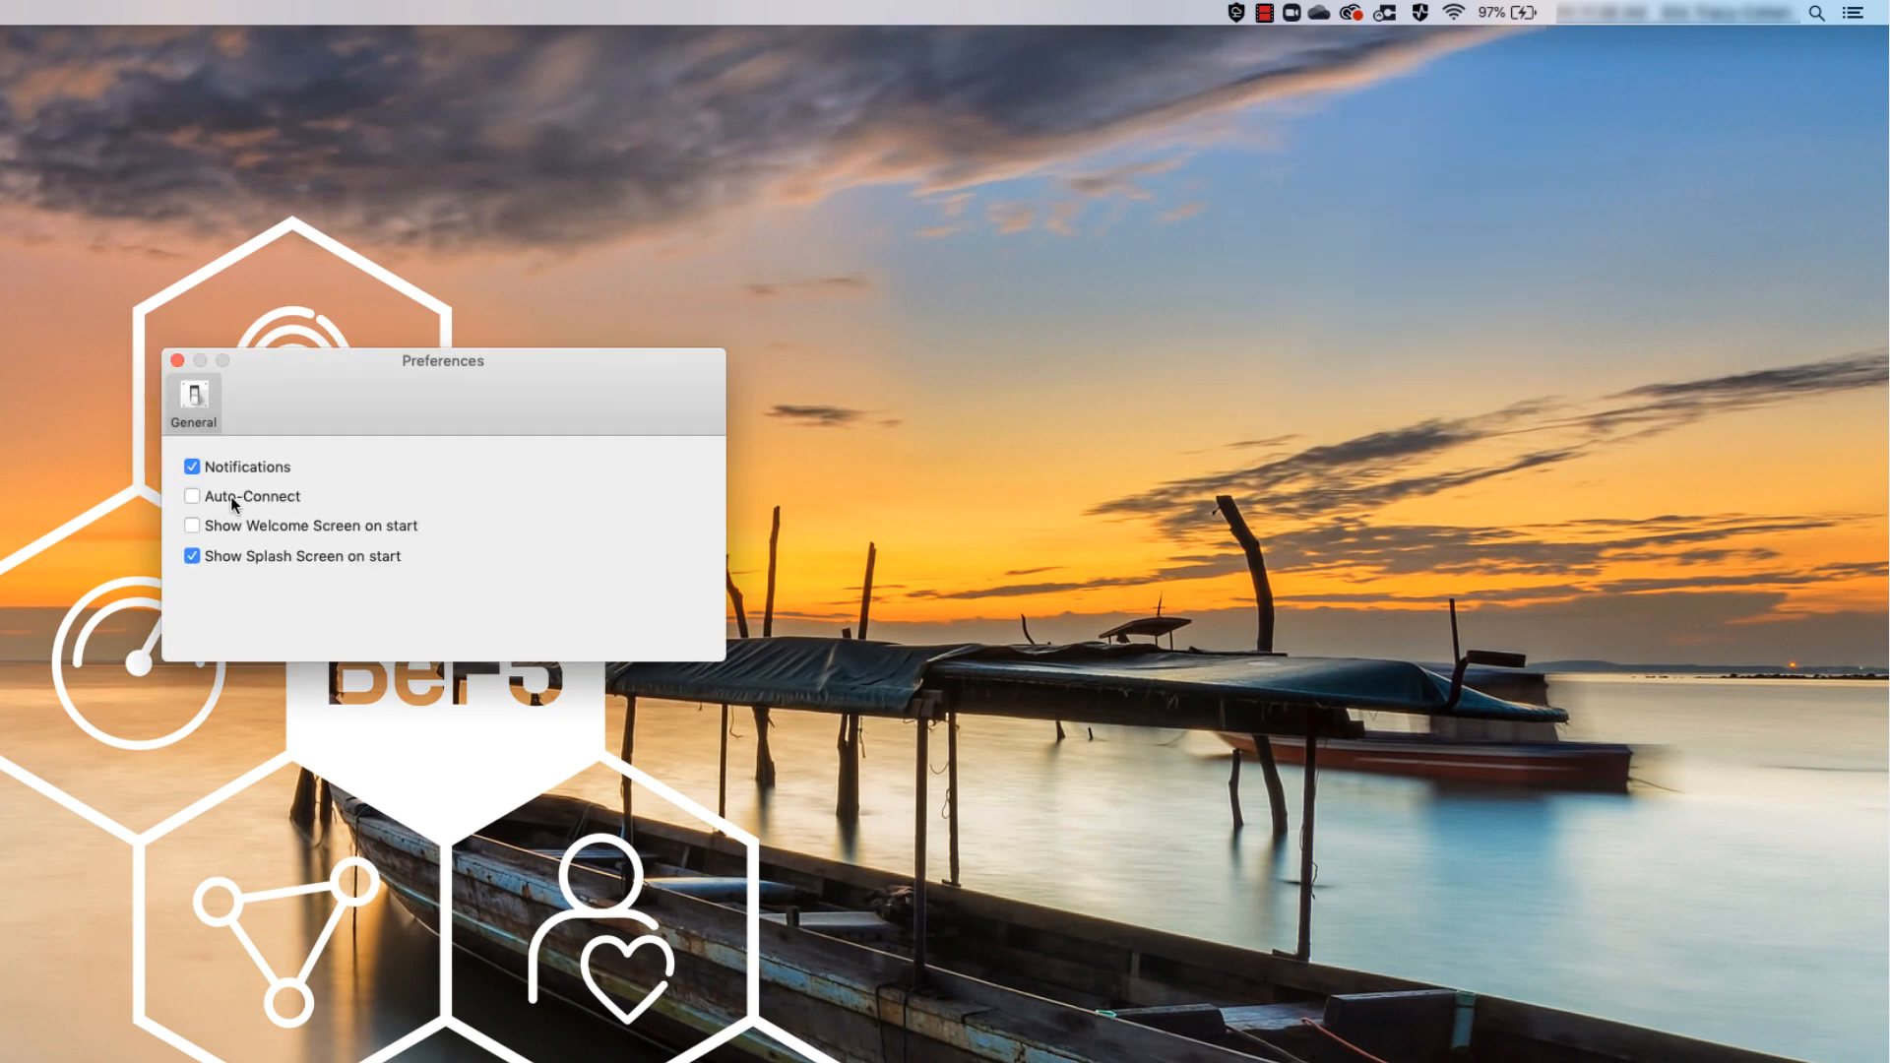
left_click(177, 360)
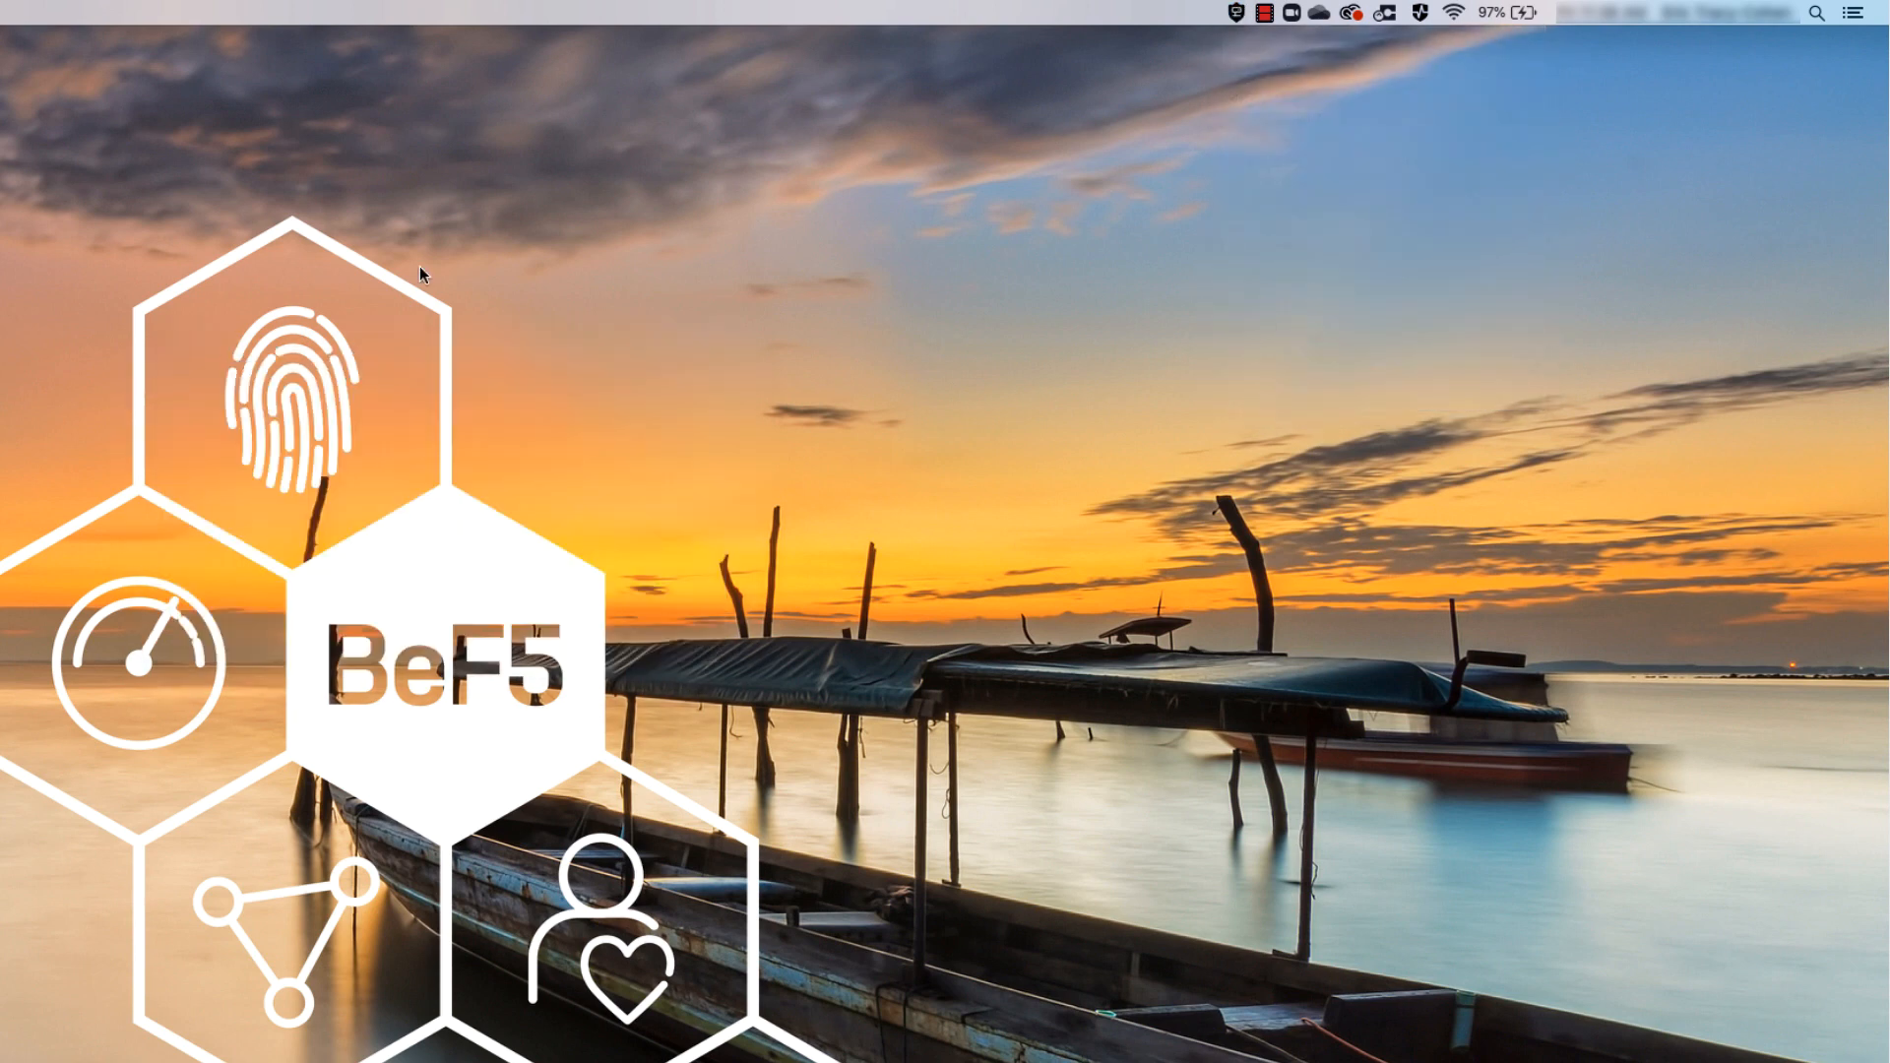
left_click(1236, 16)
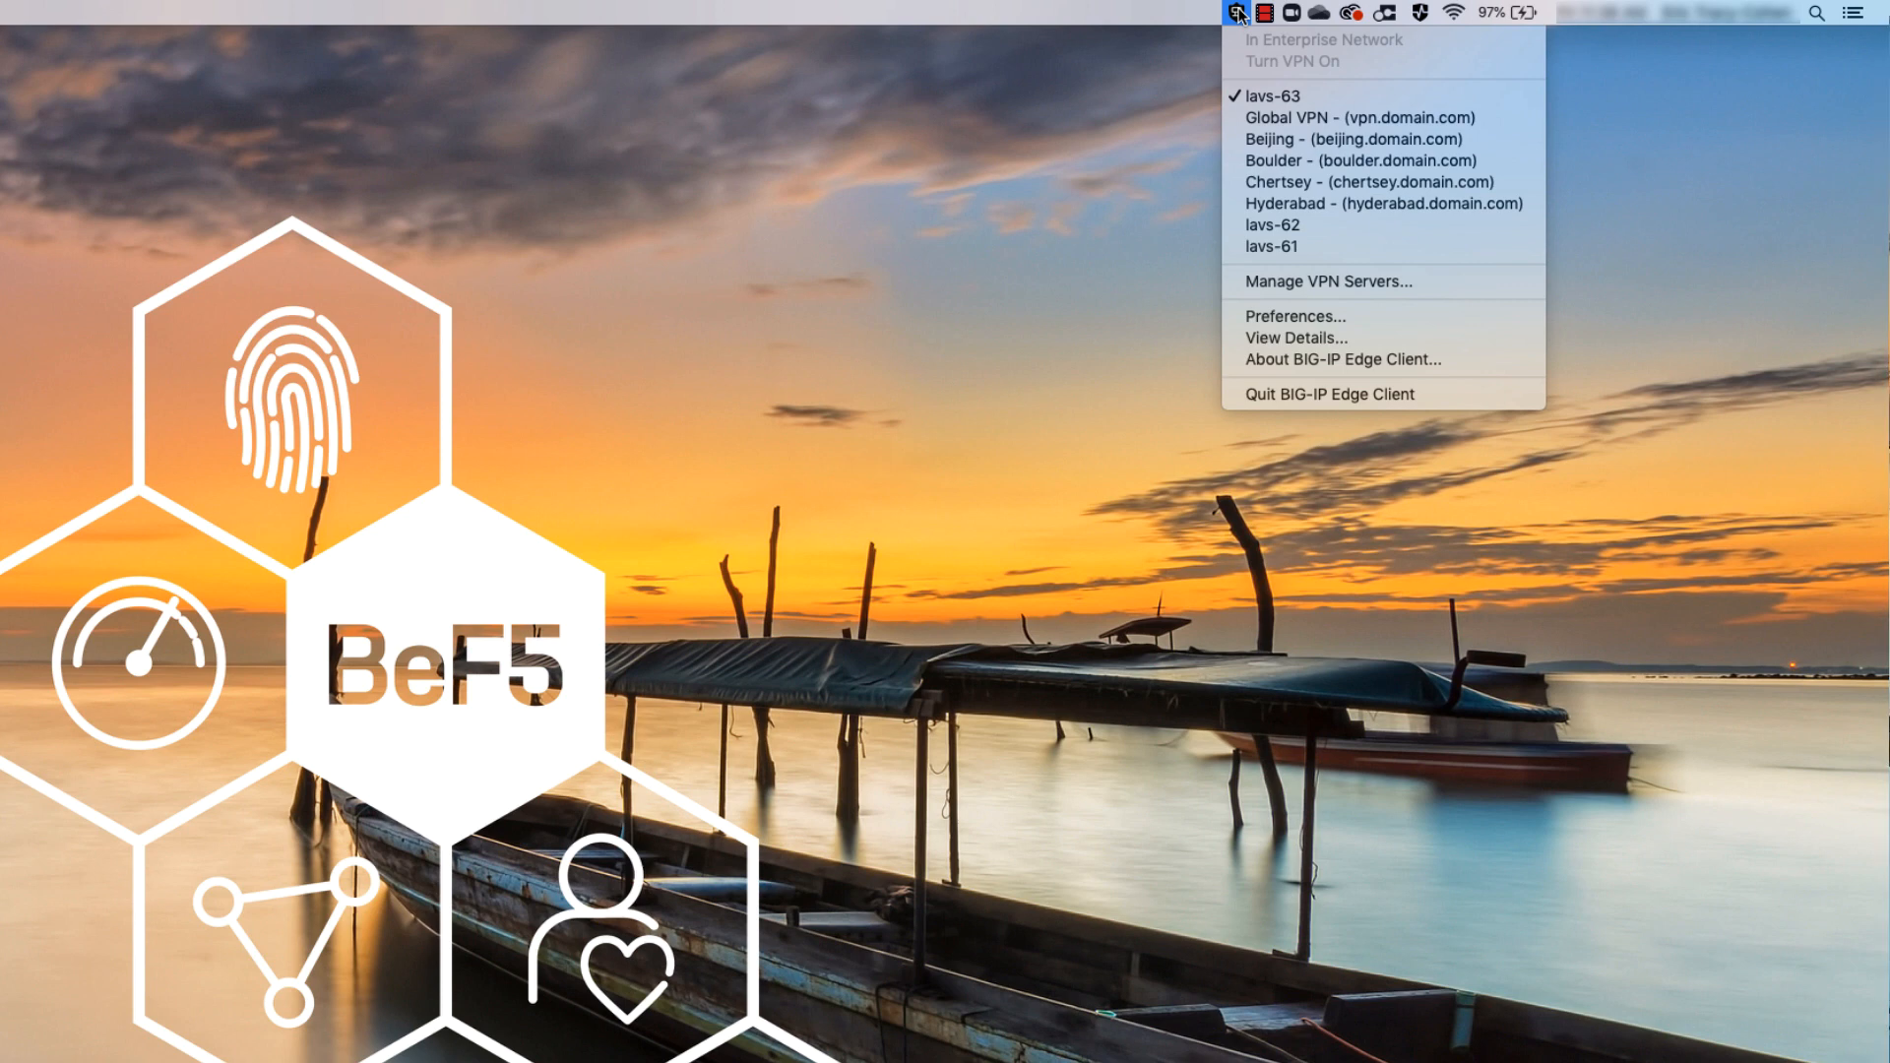
mouse_move(1272, 204)
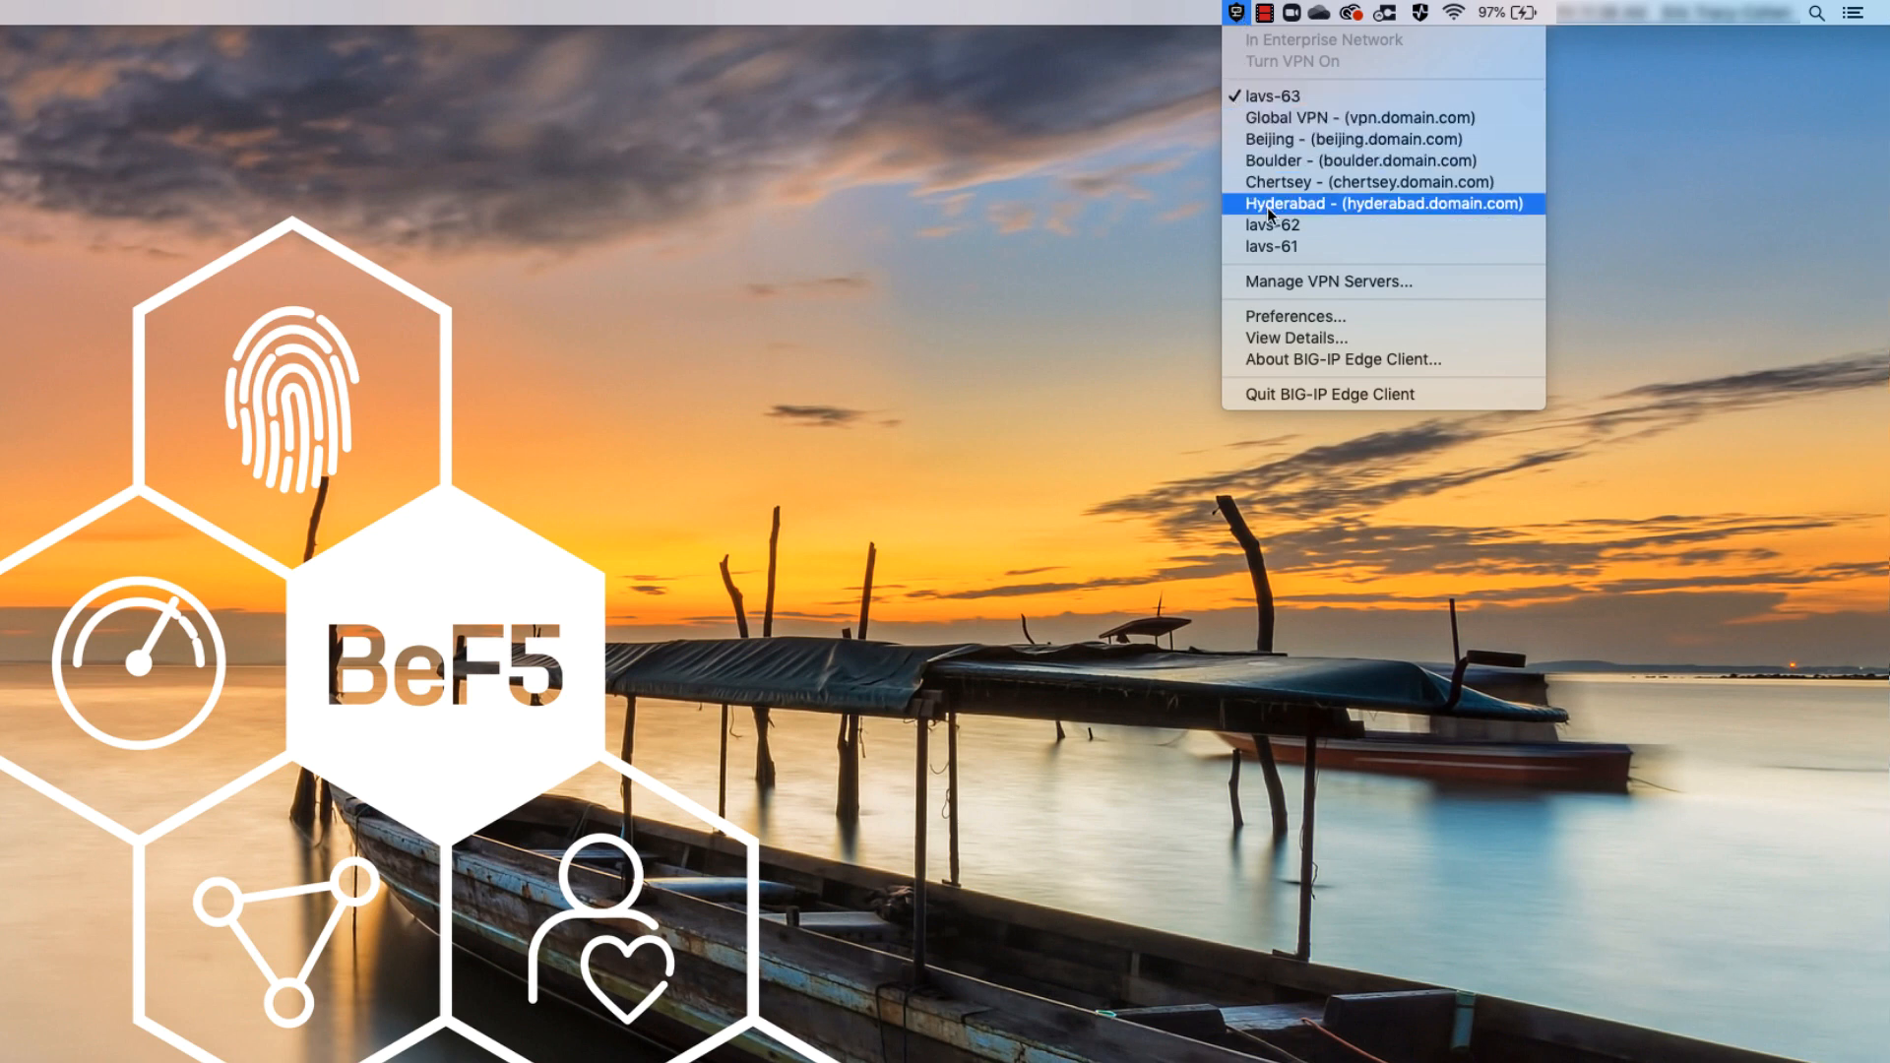
left_click(1295, 338)
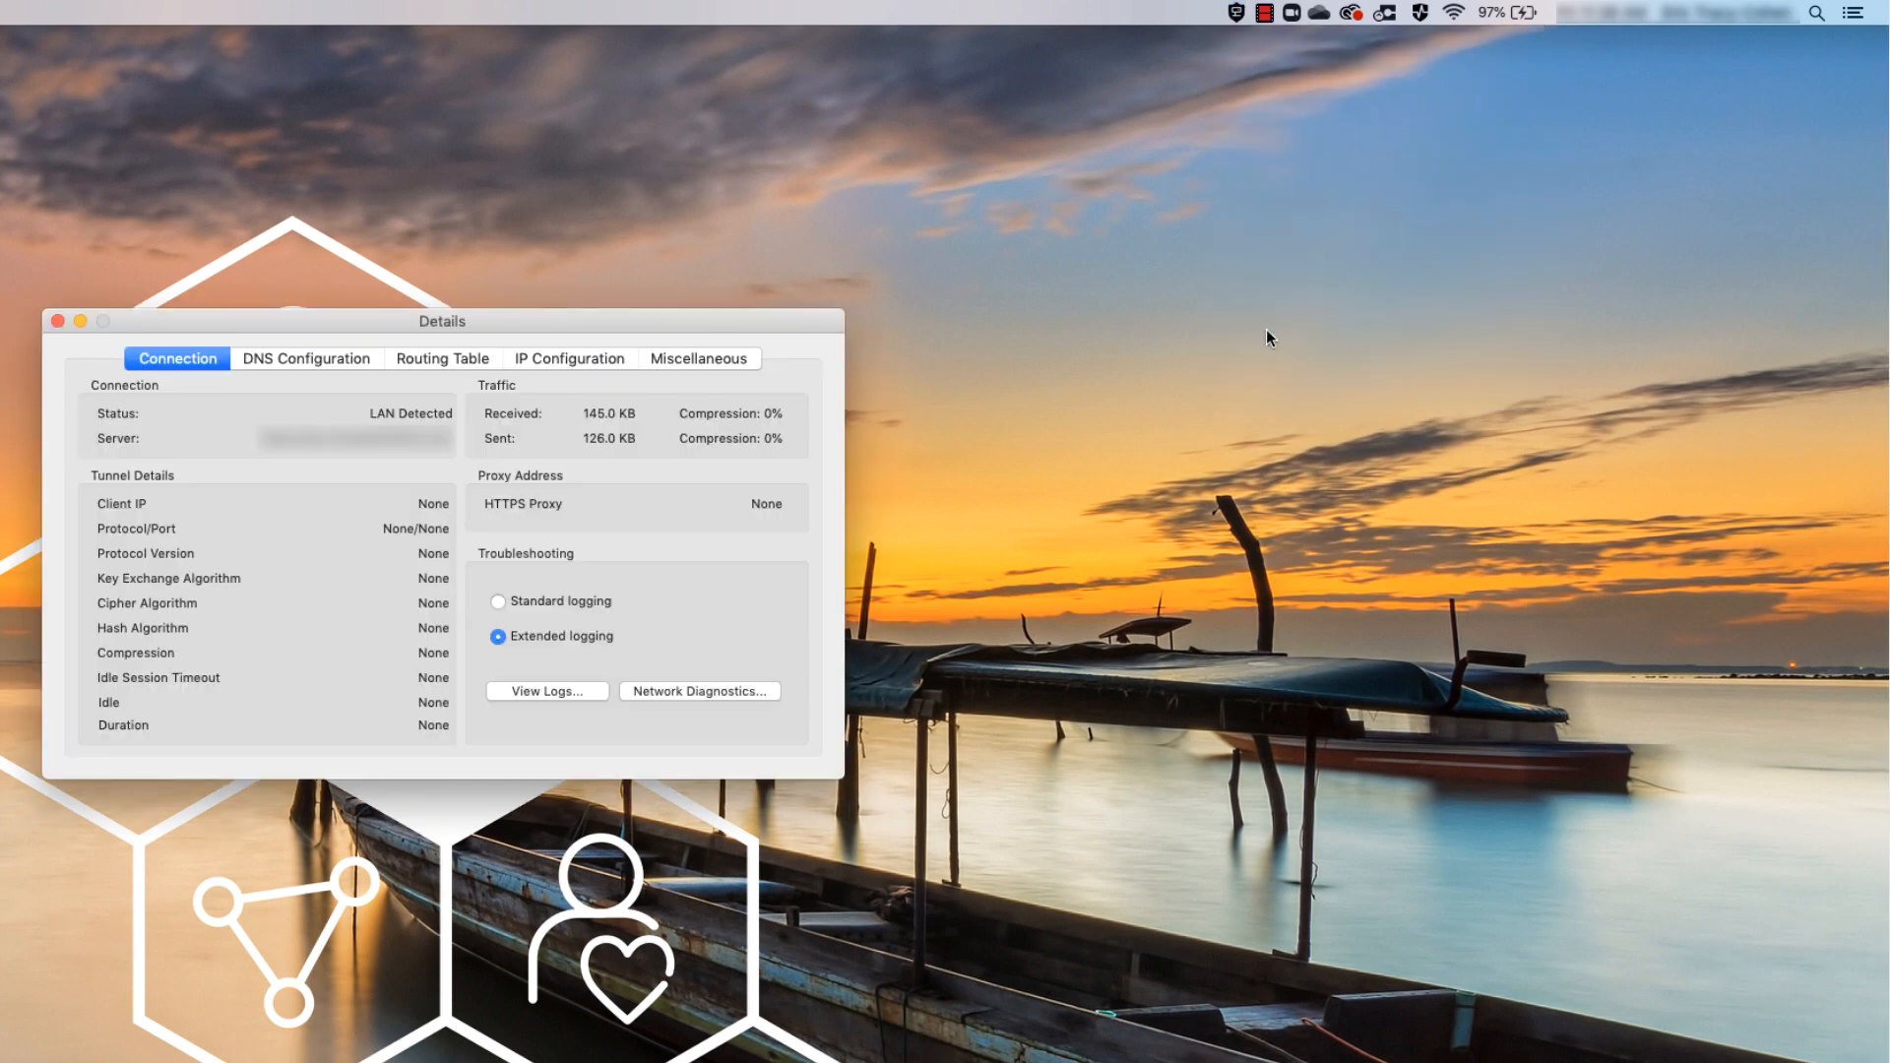
mouse_move(60, 347)
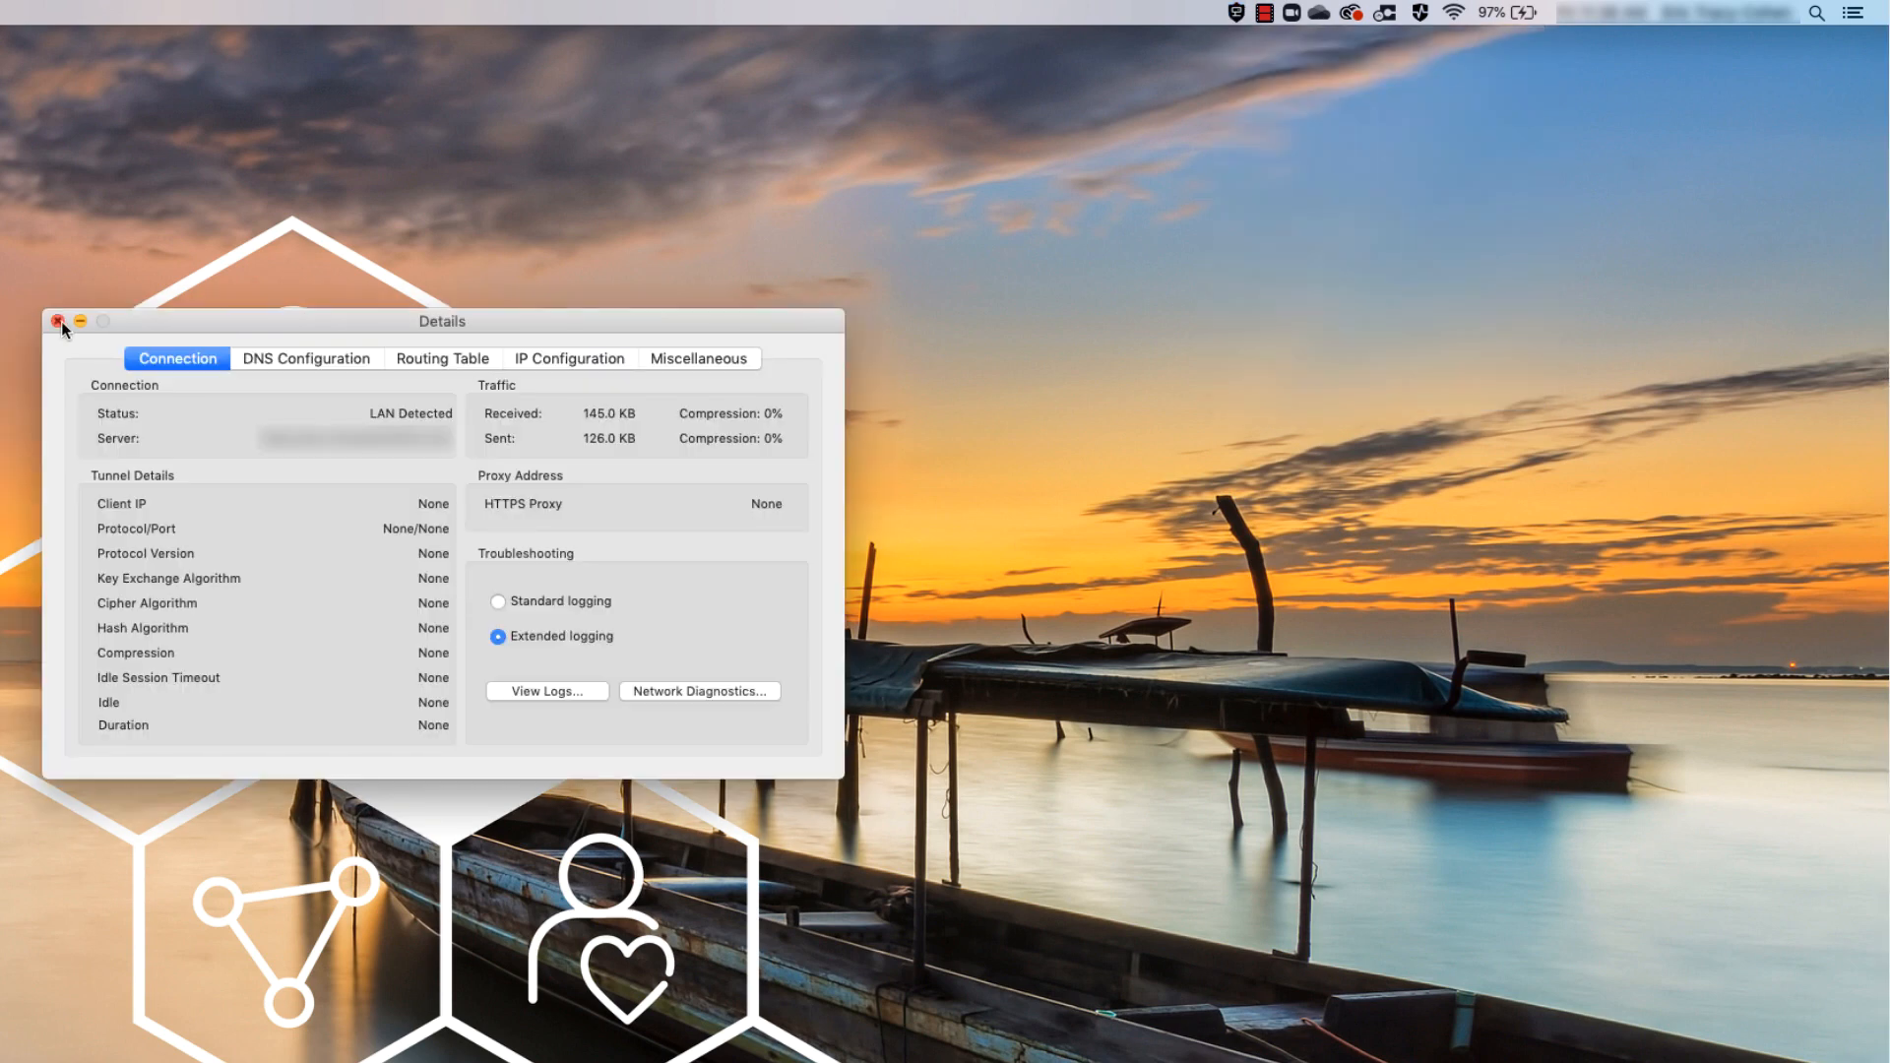
left_click(59, 321)
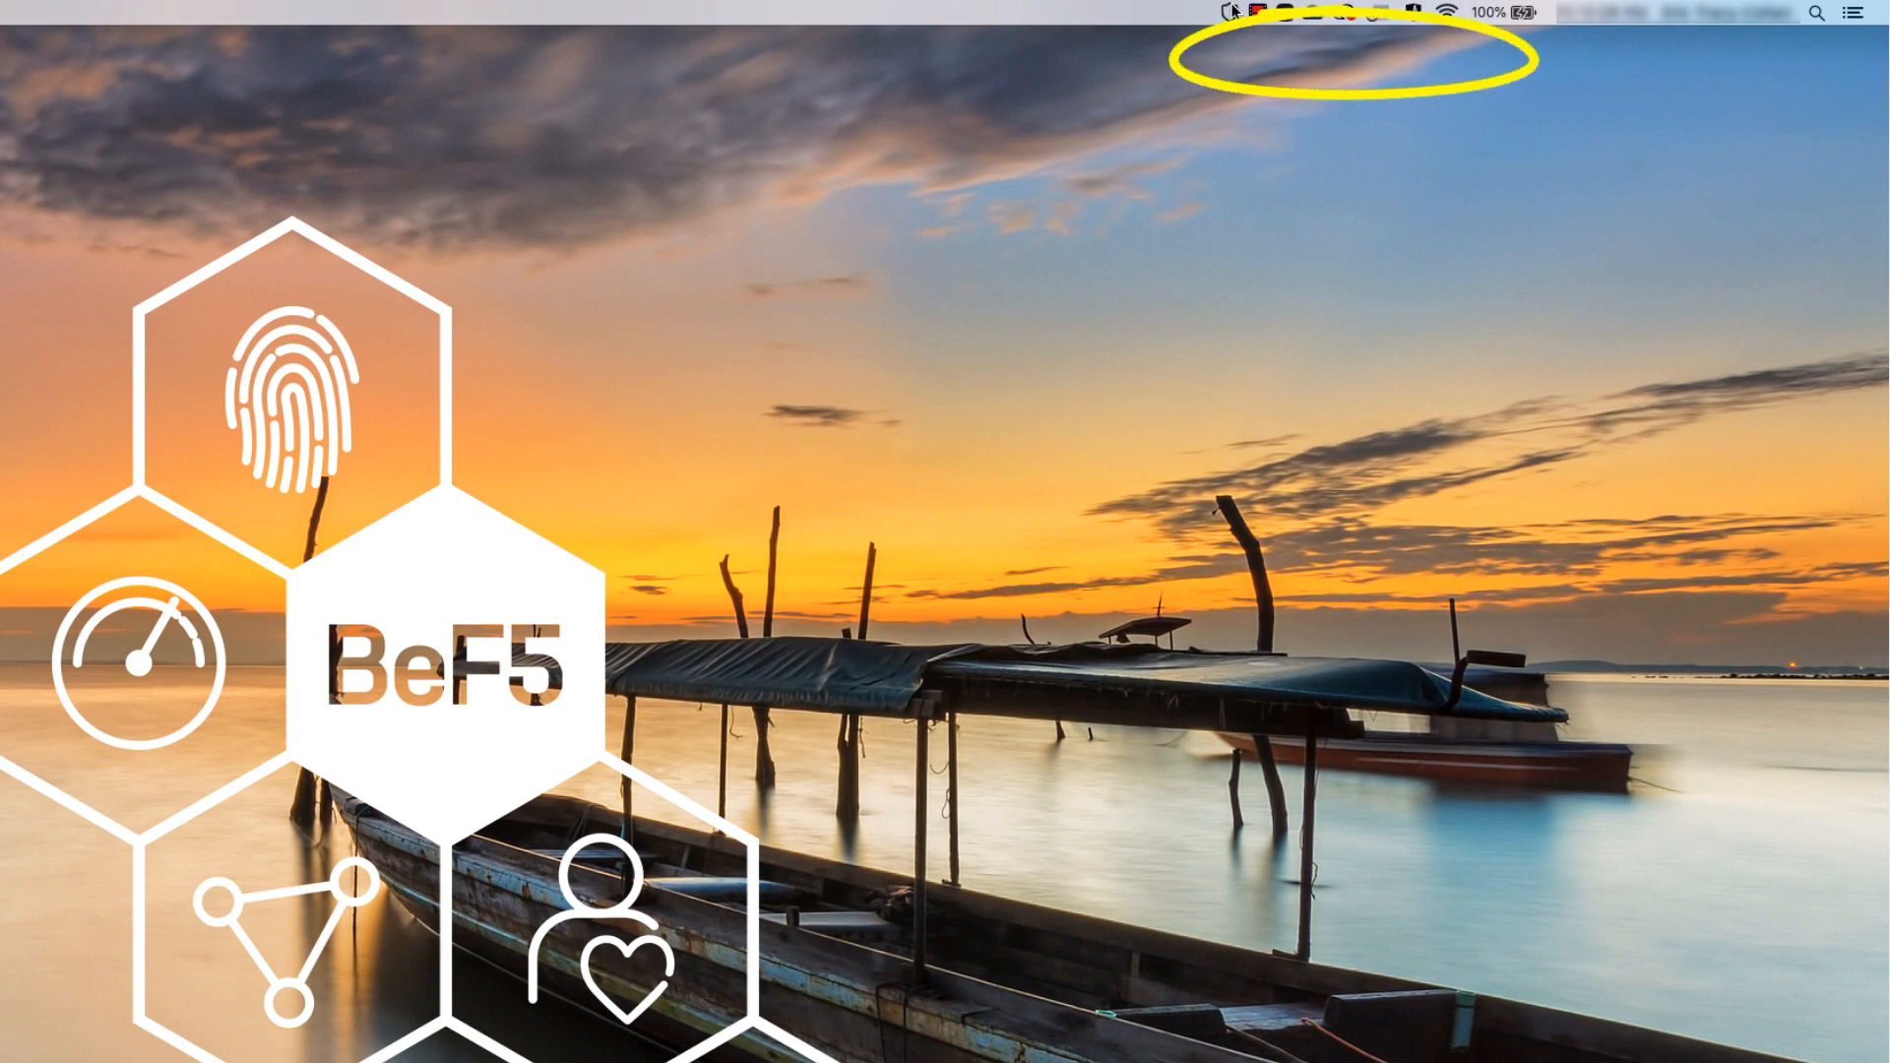
Open the Edge Client menu-bar menu showing the server list and quit option
left_click(1233, 11)
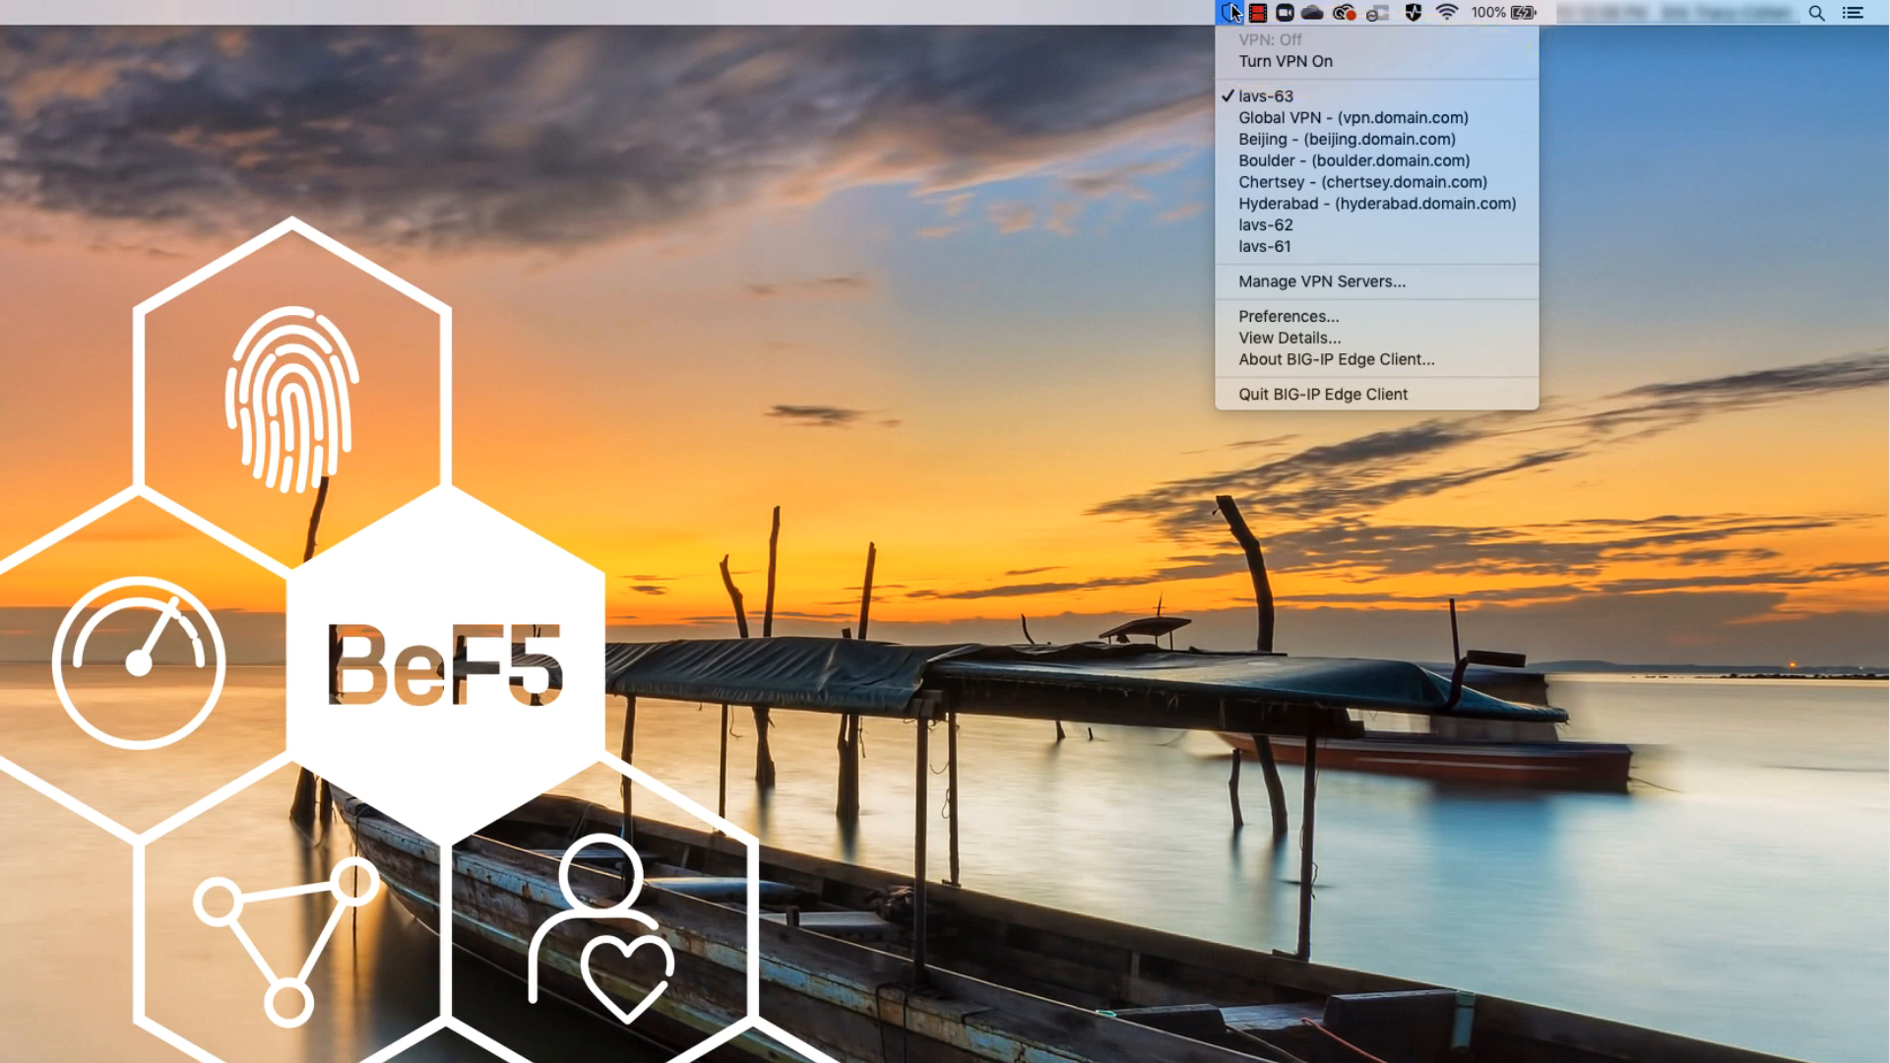
mouse_move(1278, 394)
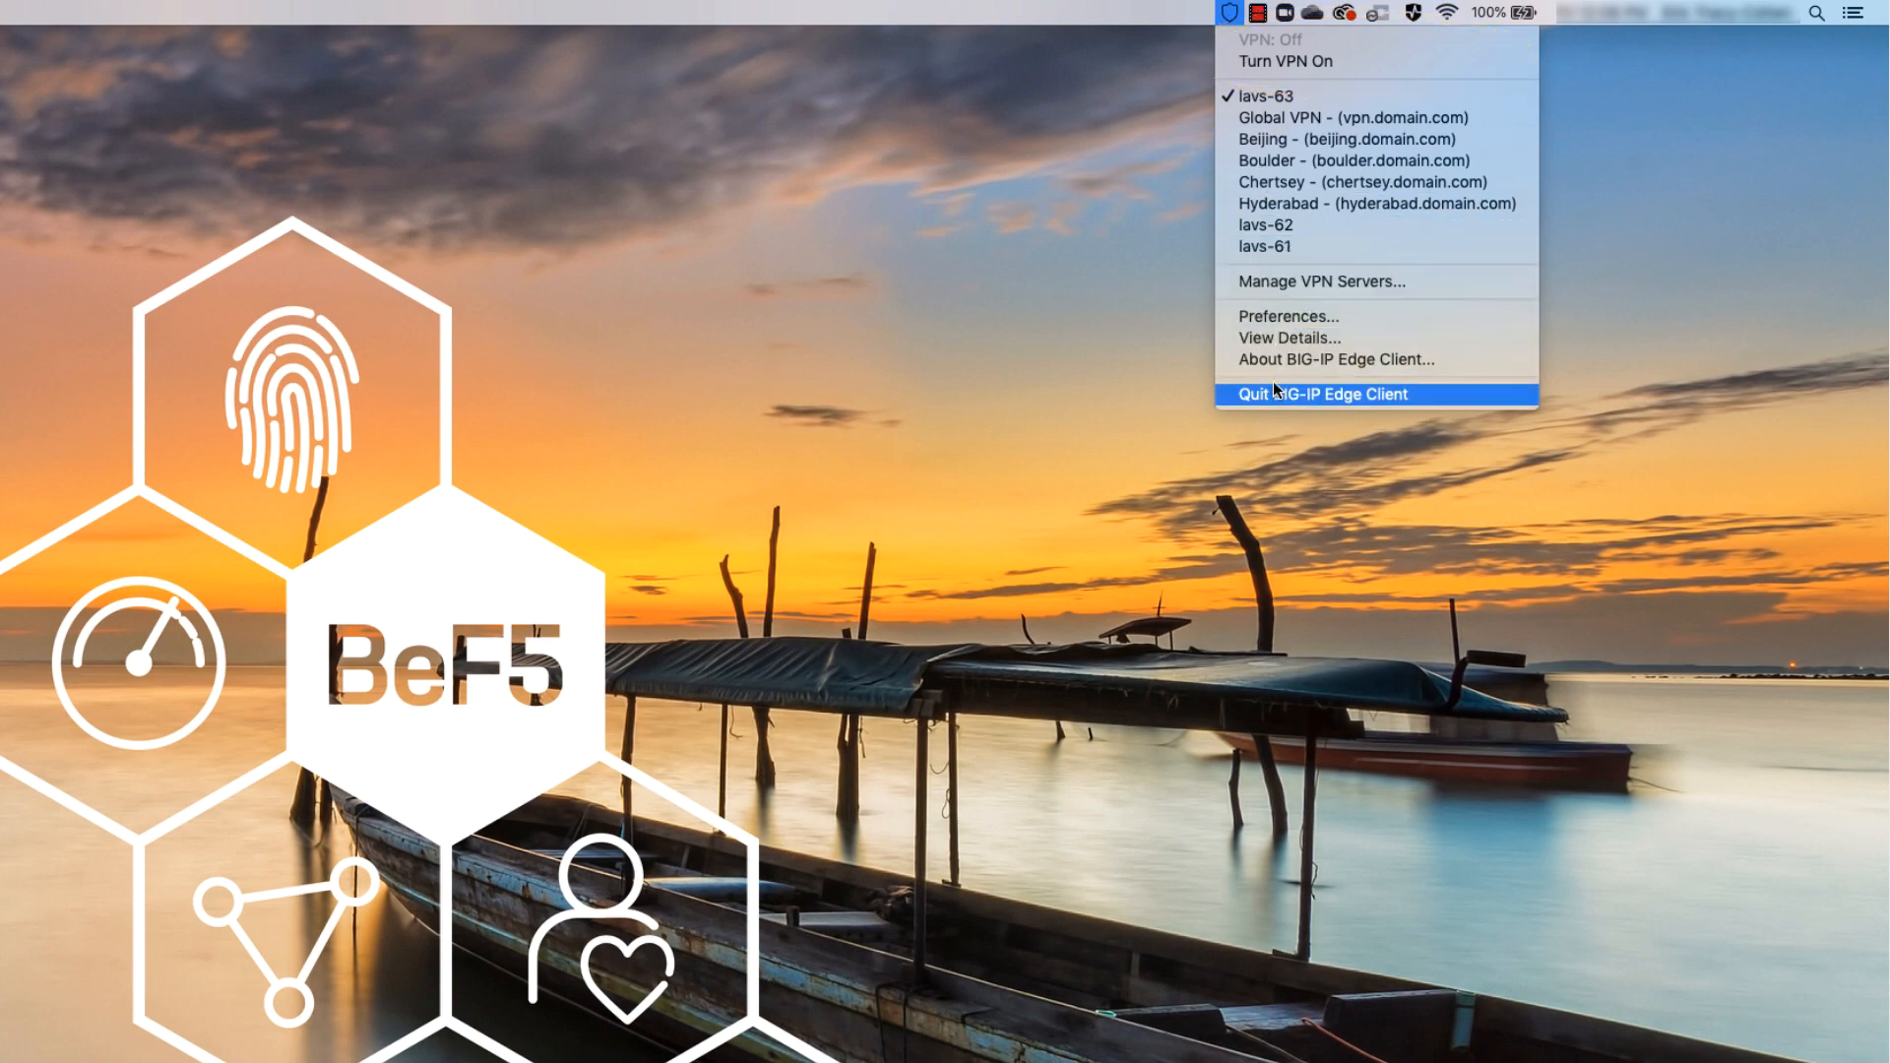